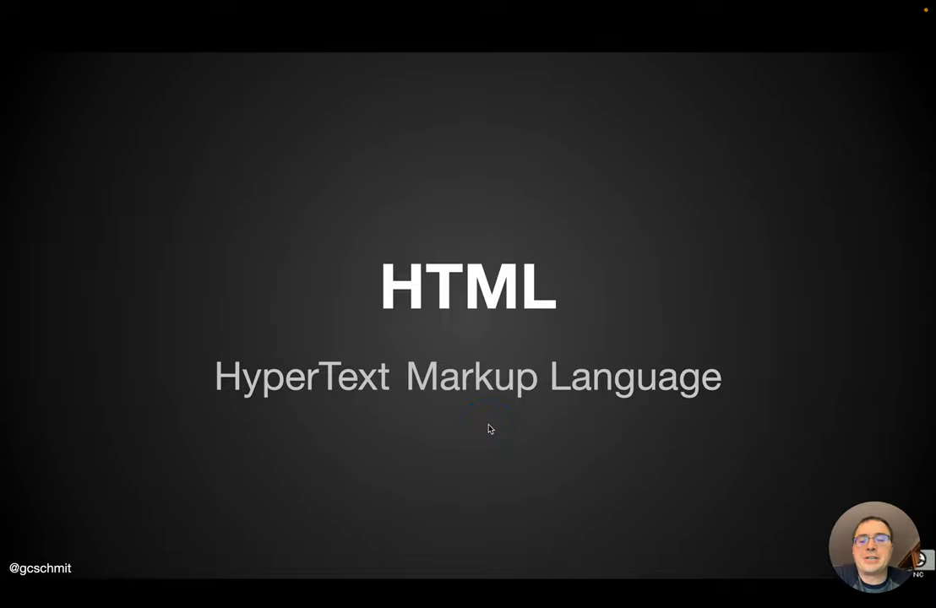
Advance the slideshow from the HTML title slide to the 'HTML Element' slide
{"action": "left_click", "coordinate": [483, 442]}
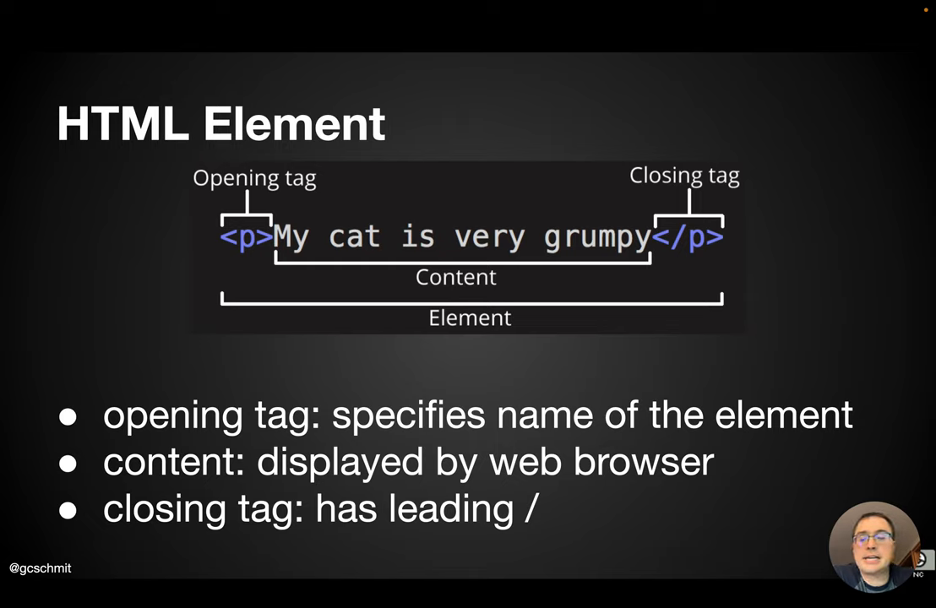
{"action": "left_click", "coordinate": [245, 240]}
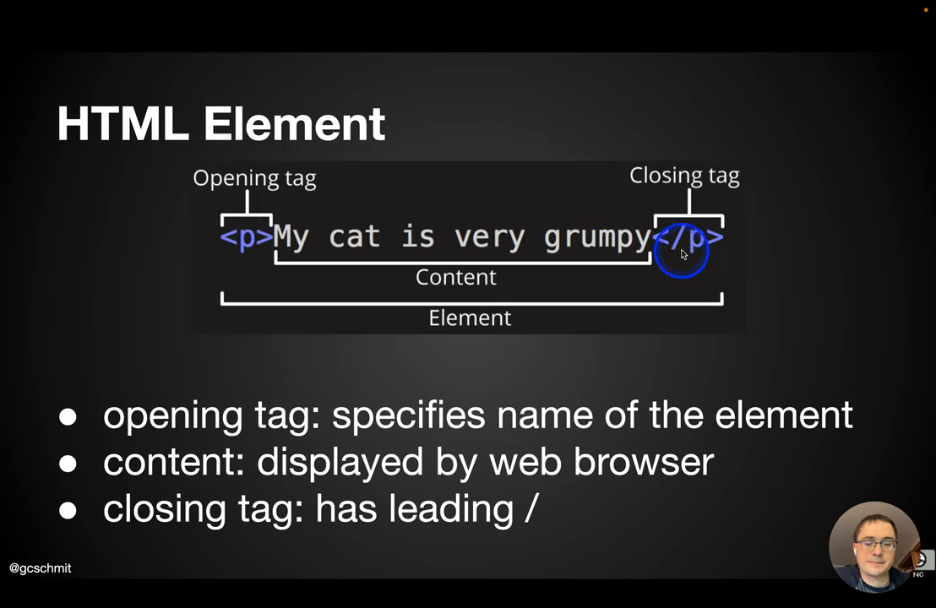
{"action": "mouse_move", "coordinate": [246, 221]}
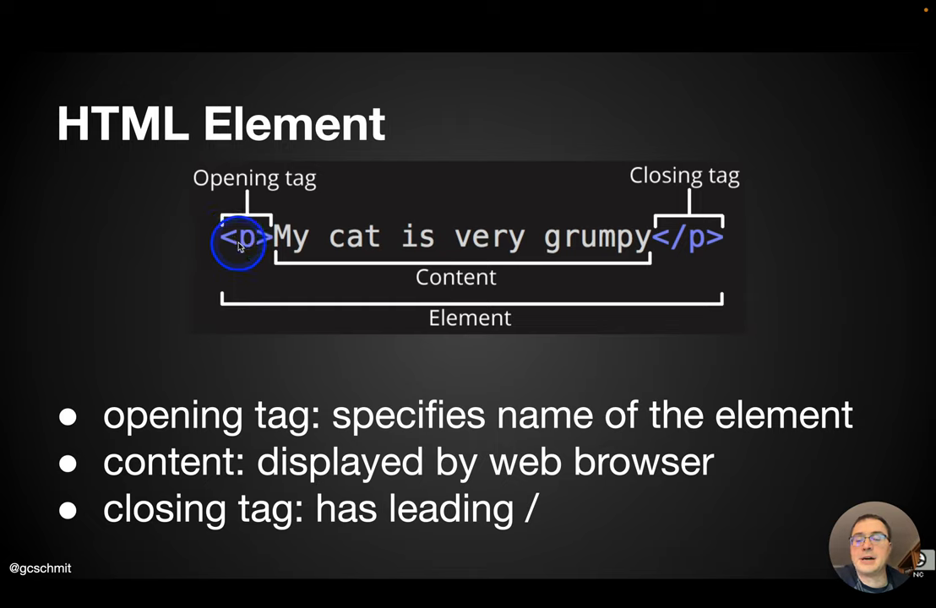
{"action": "mouse_move", "coordinate": [250, 245]}
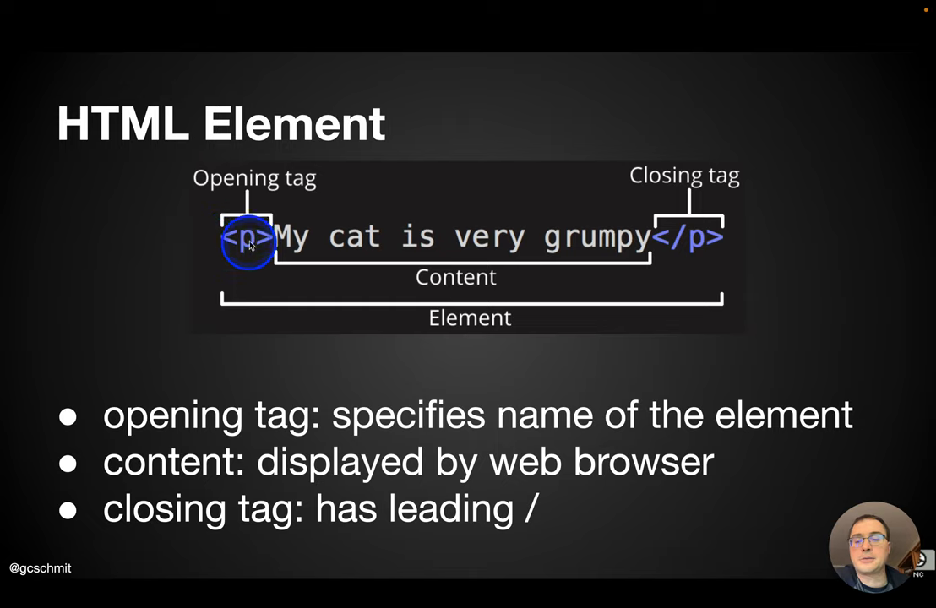
{"action": "mouse_move", "coordinate": [676, 240]}
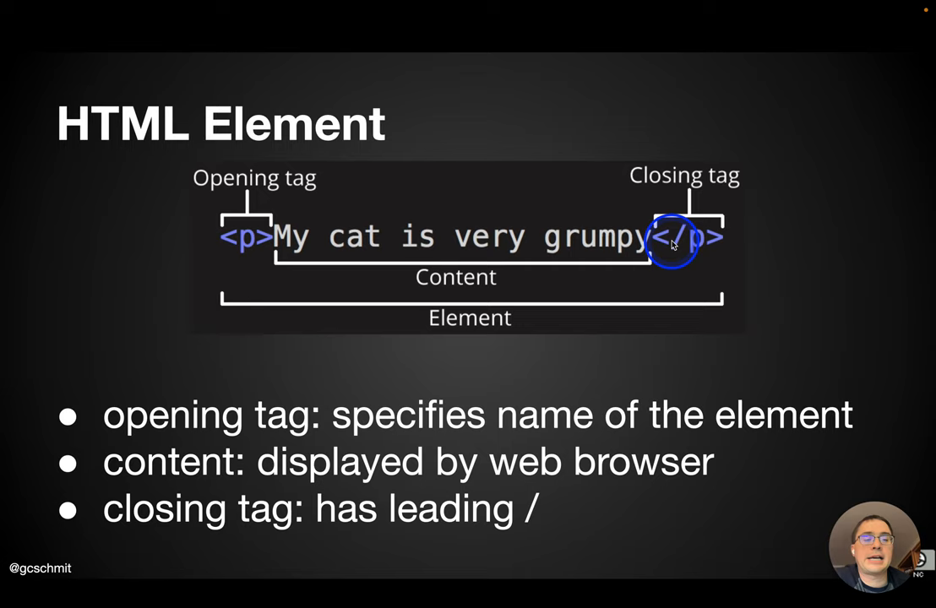
{"action": "mouse_move", "coordinate": [243, 237]}
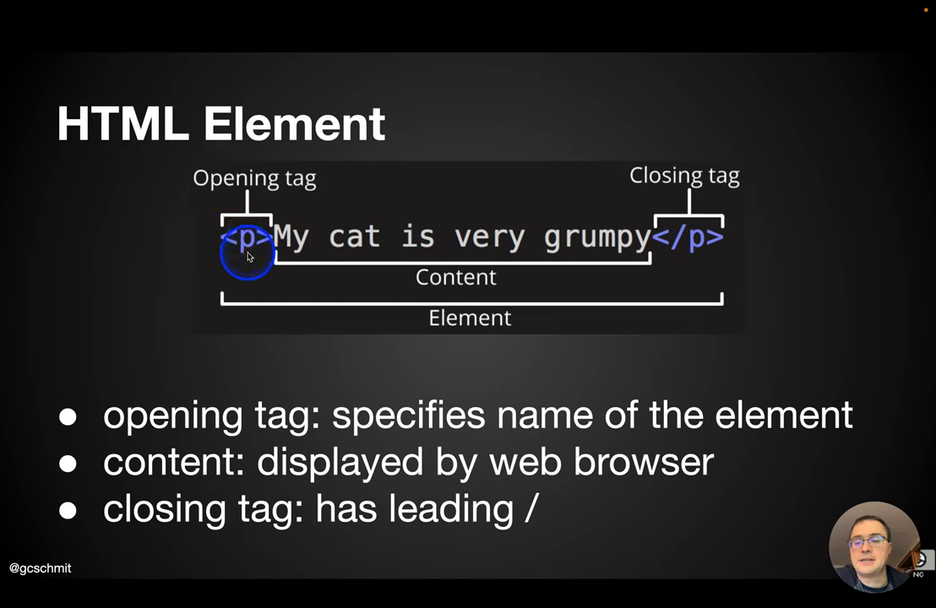
{"action": "mouse_move", "coordinate": [674, 245]}
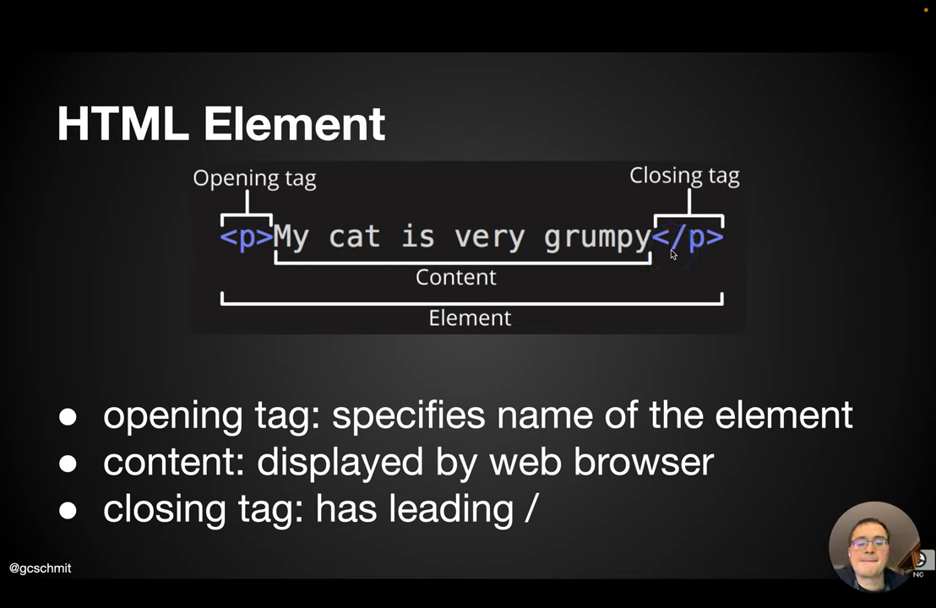
{"action": "left_click", "coordinate": [653, 240]}
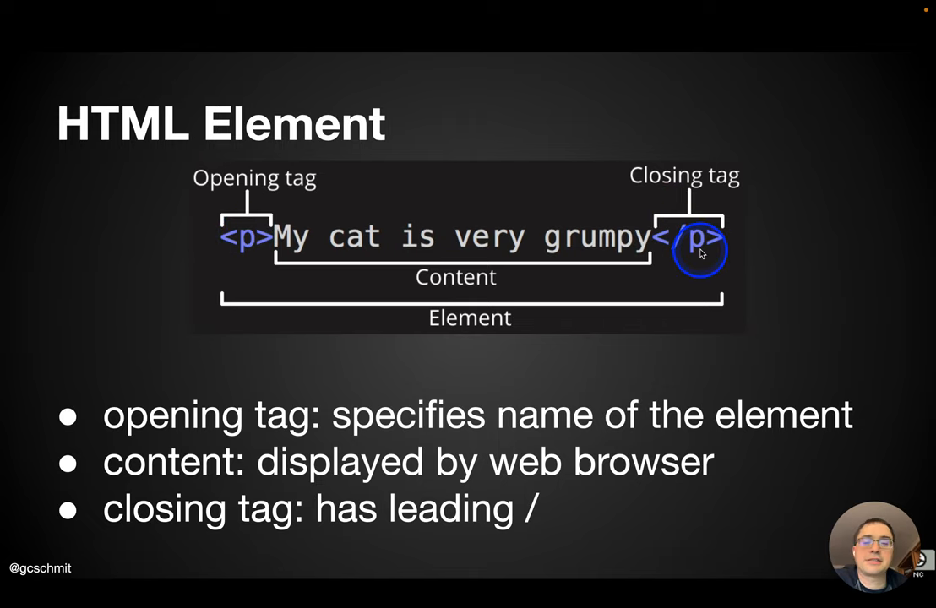
{"action": "mouse_move", "coordinate": [639, 370]}
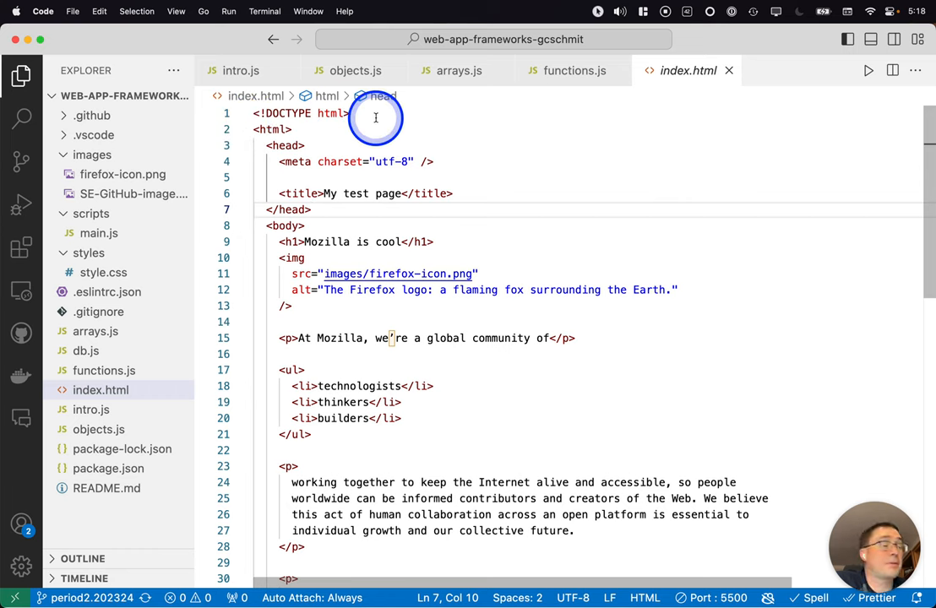
{"action": "mouse_move", "coordinate": [419, 125]}
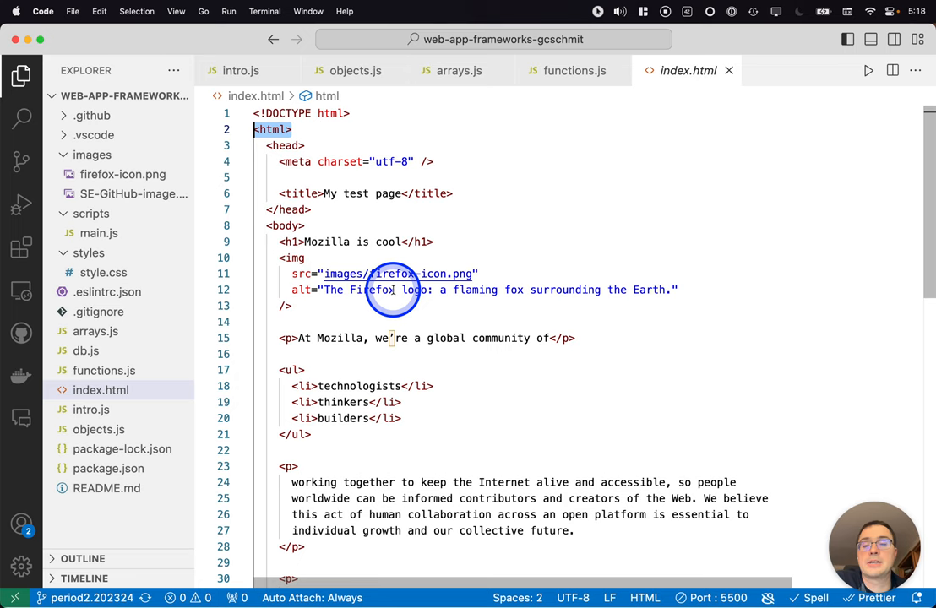
{"action": "scroll", "scroll_direction": "down", "scroll_amount": 3}
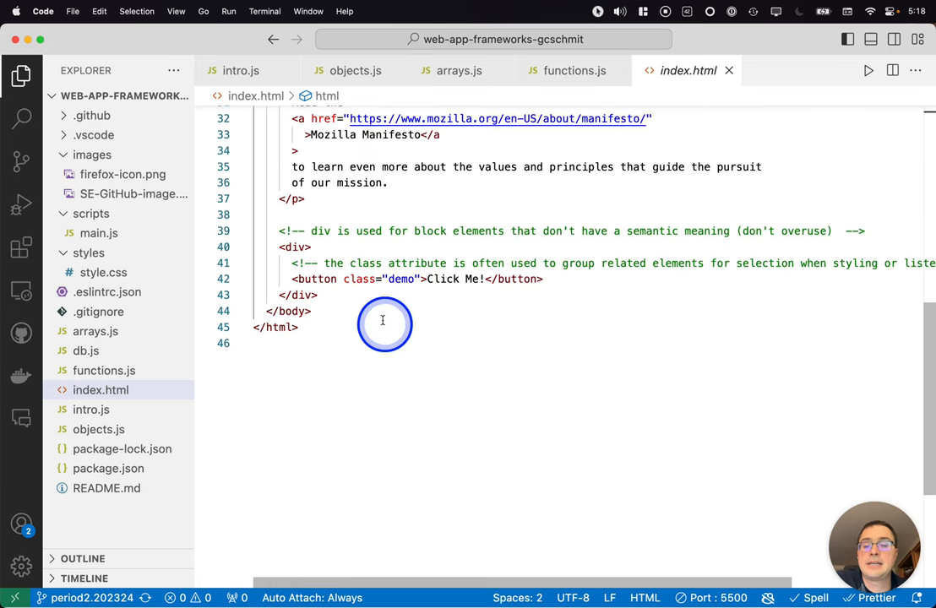
{"action": "scroll", "scroll_direction": "up", "scroll_amount": 3}
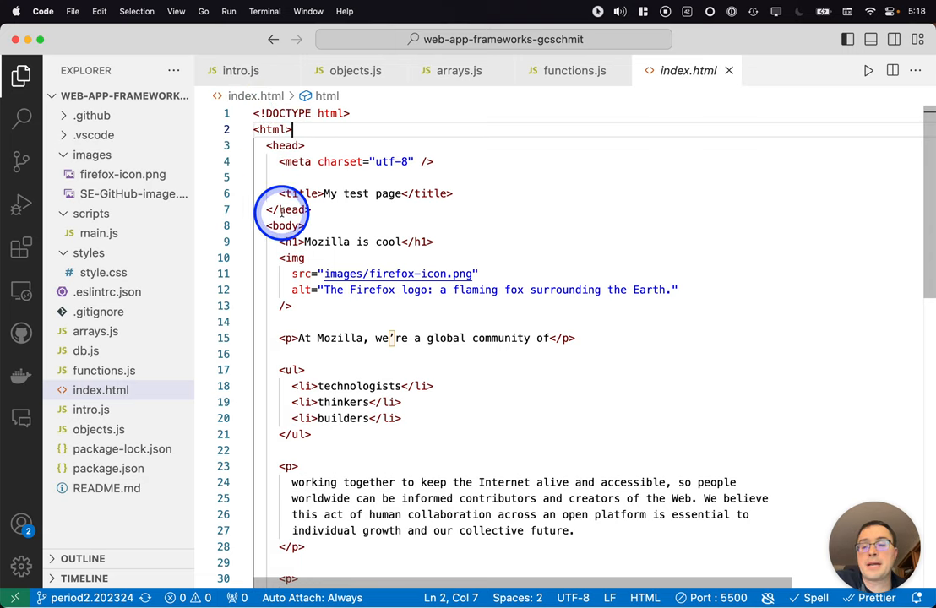
{"action": "mouse_move", "coordinate": [272, 128]}
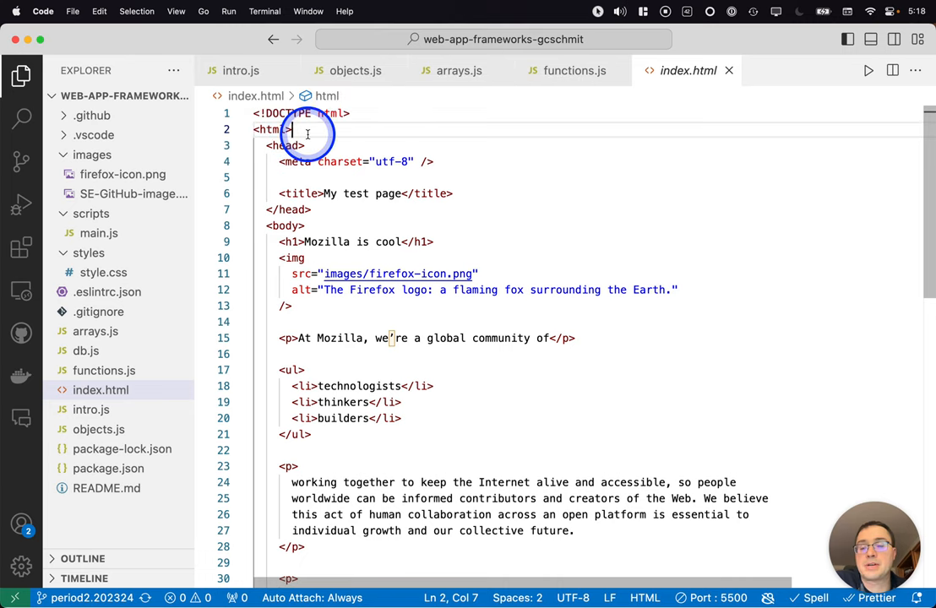
{"action": "mouse_move", "coordinate": [284, 145]}
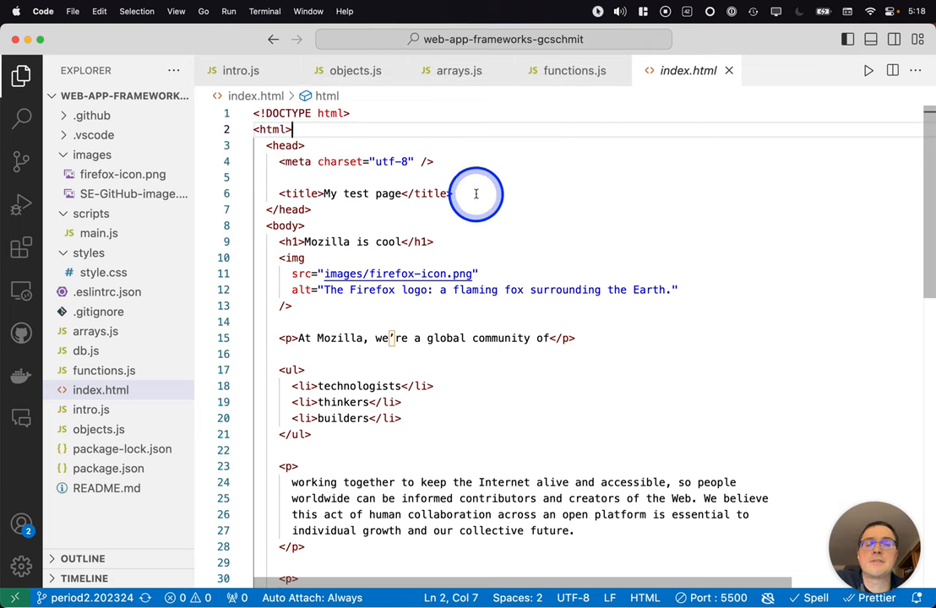
{"action": "left_click", "coordinate": [453, 193]}
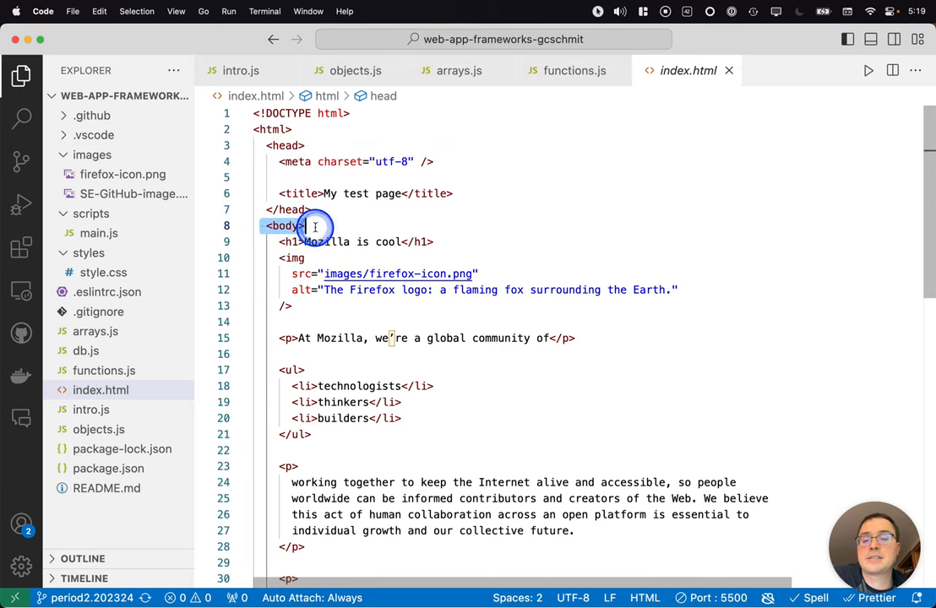
{"action": "left_click", "coordinate": [307, 227]}
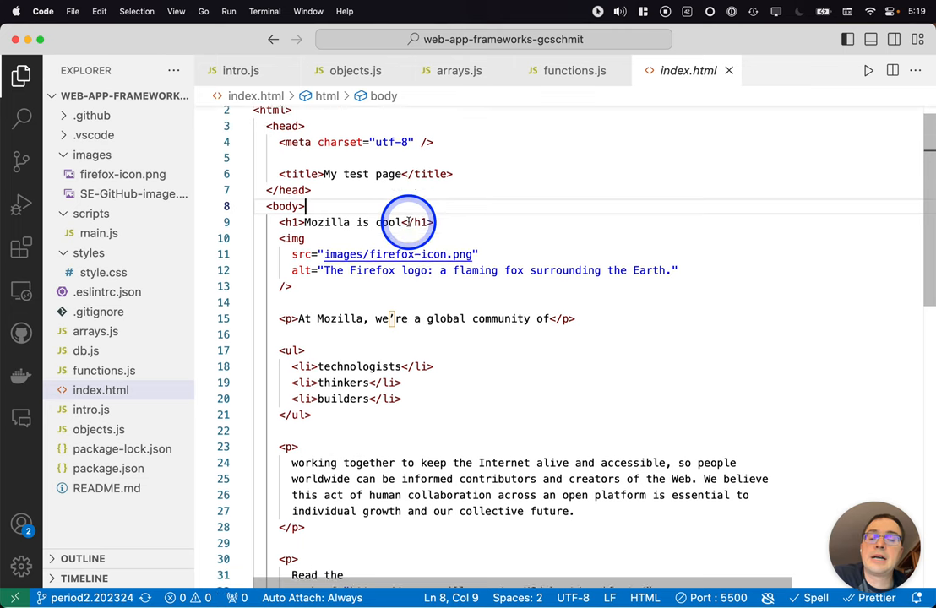
{"action": "scroll", "scroll_direction": "down", "scroll_amount": 3}
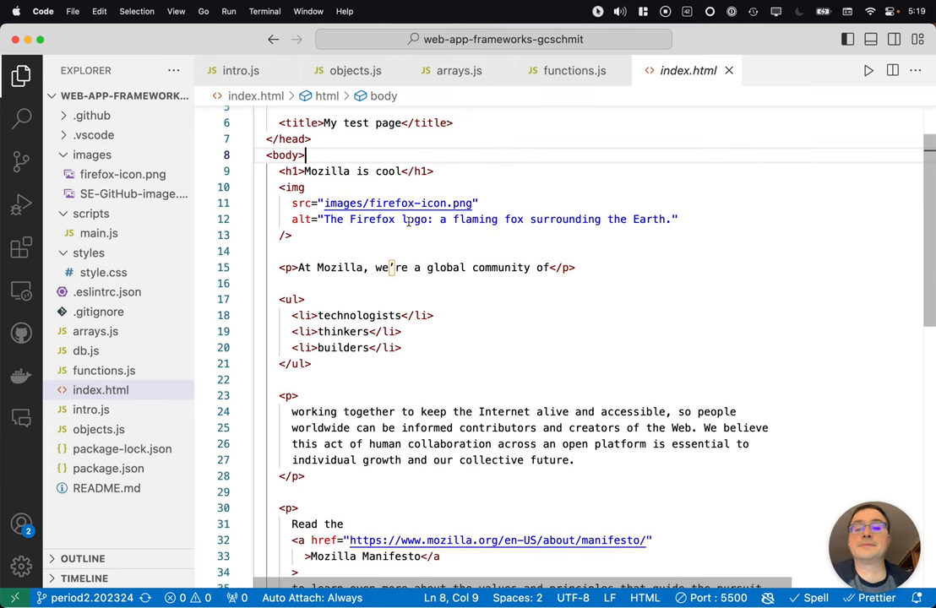
{"action": "left_click", "coordinate": [286, 170]}
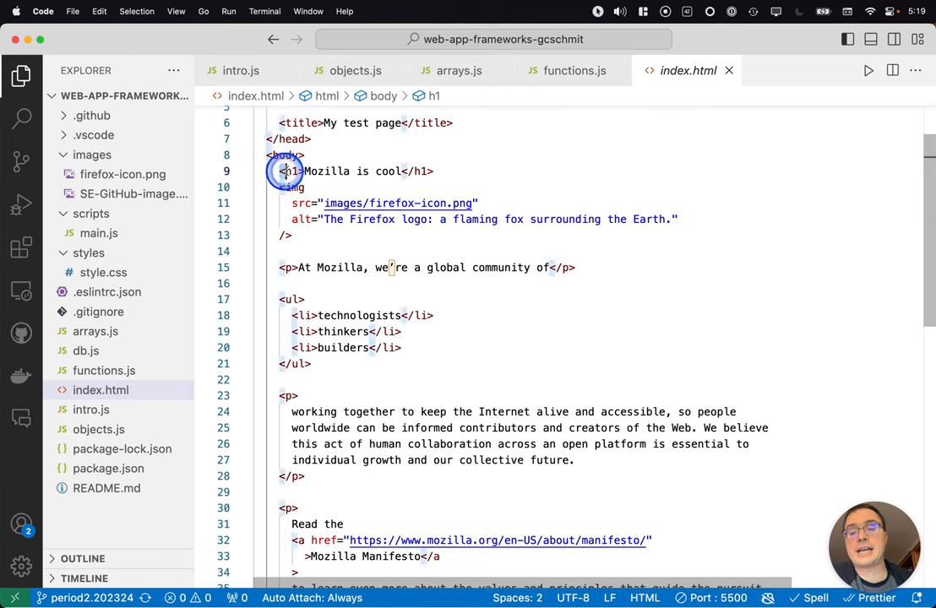
{"action": "left_click", "coordinate": [302, 171]}
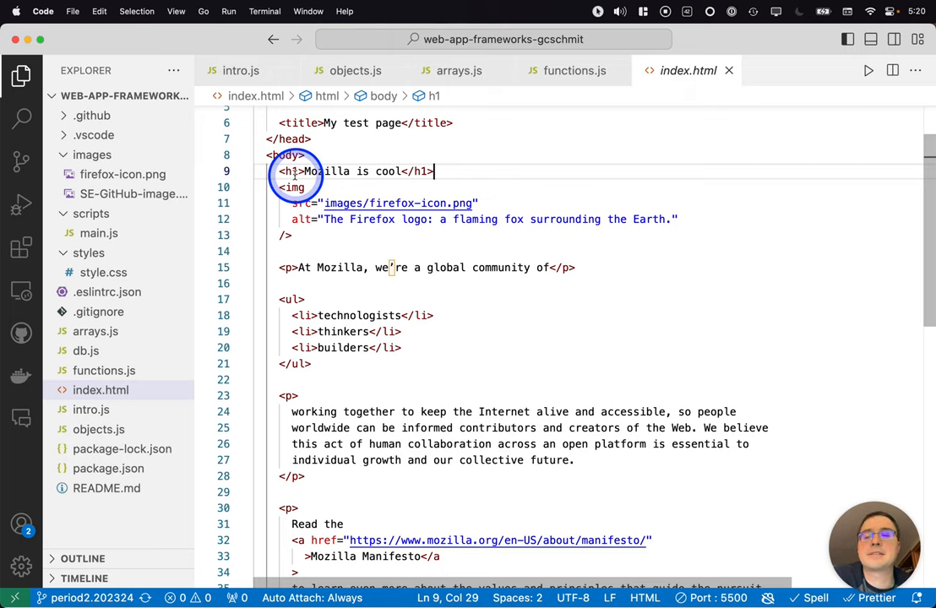
{"action": "mouse_move", "coordinate": [487, 216]}
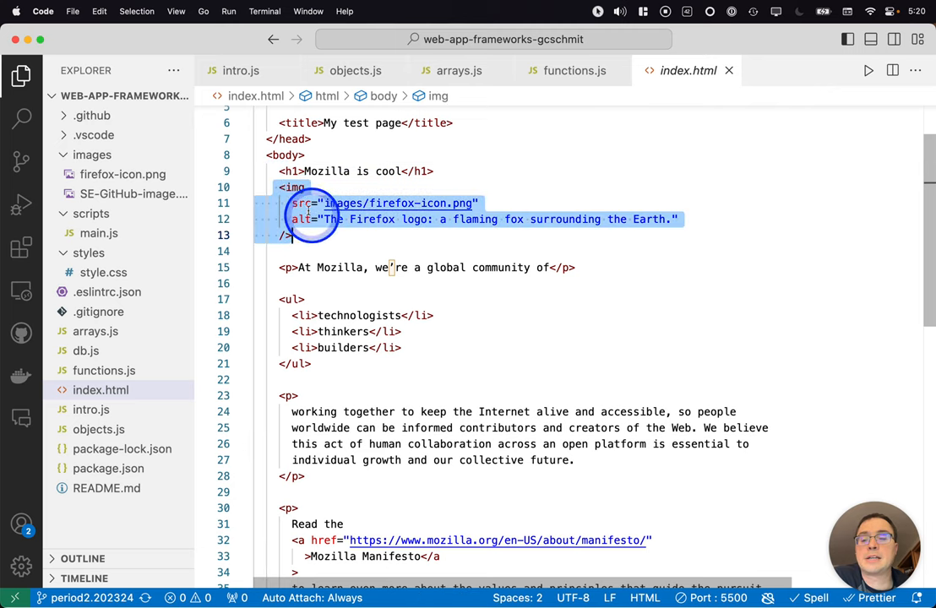
{"action": "left_click", "coordinate": [287, 235]}
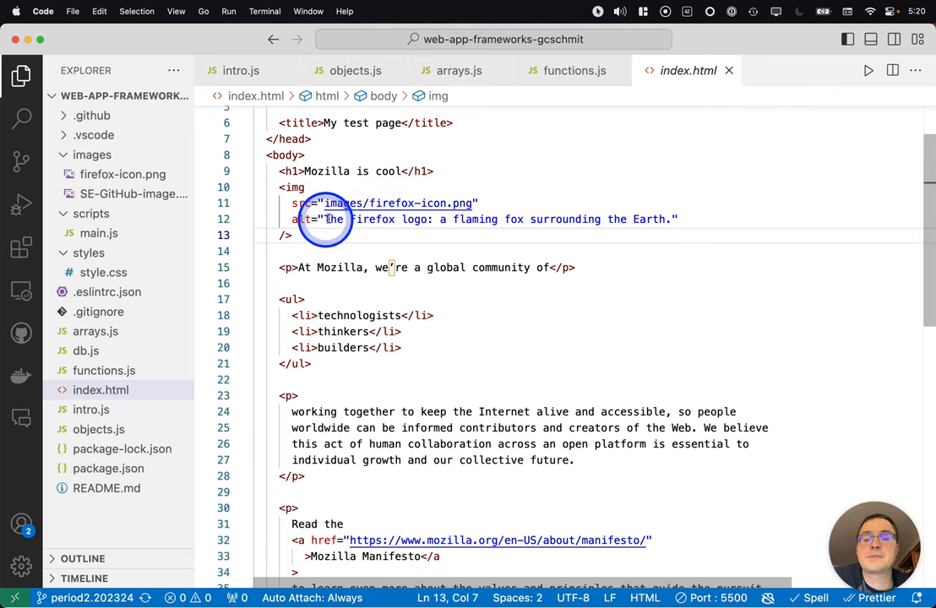
{"action": "mouse_move", "coordinate": [311, 219]}
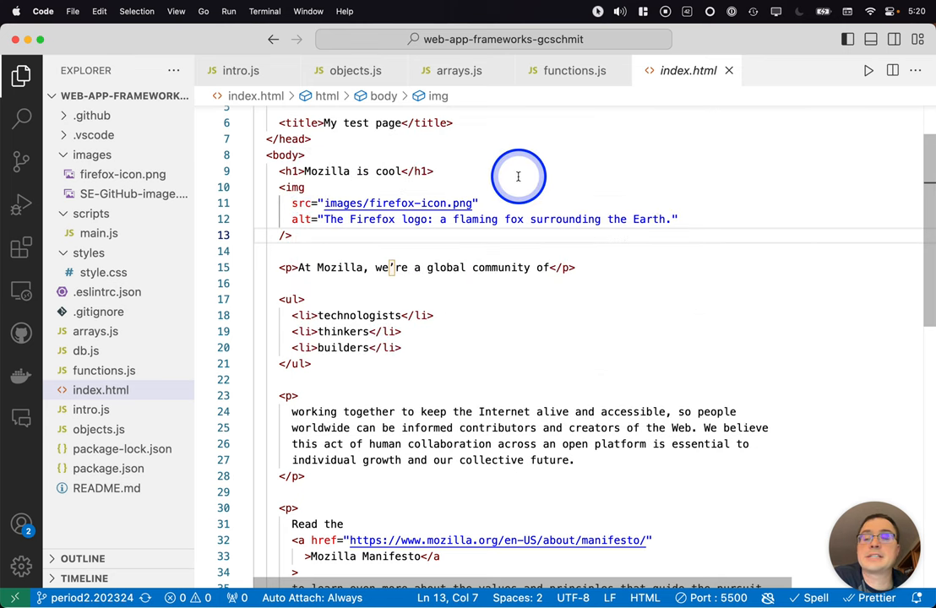
{"action": "mouse_move", "coordinate": [411, 182]}
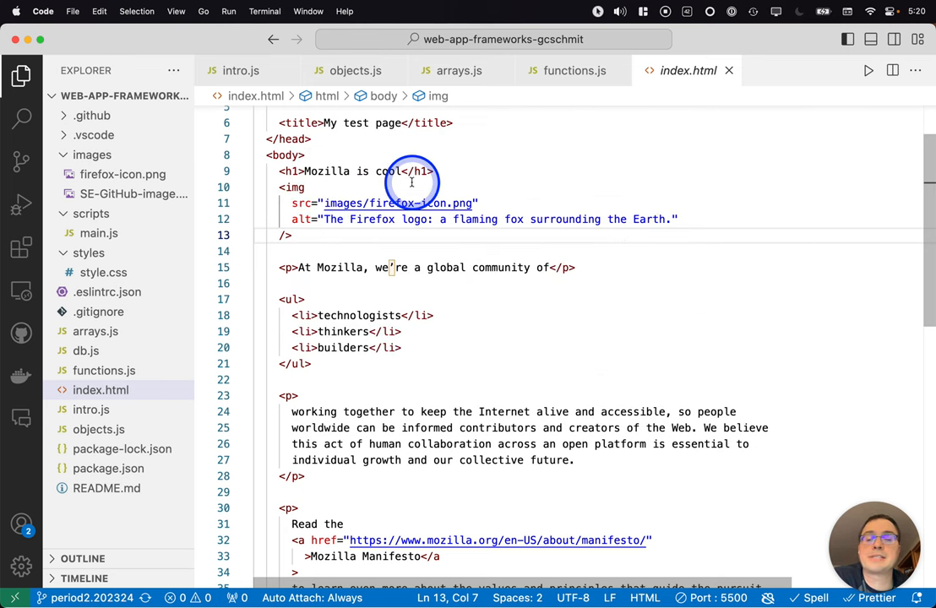
{"action": "mouse_move", "coordinate": [561, 189]}
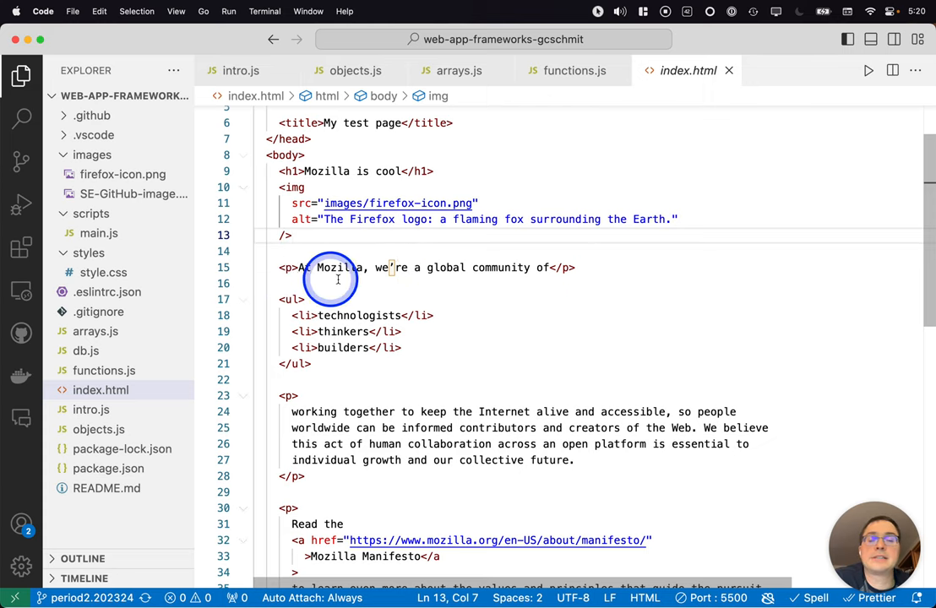
{"action": "mouse_move", "coordinate": [487, 270]}
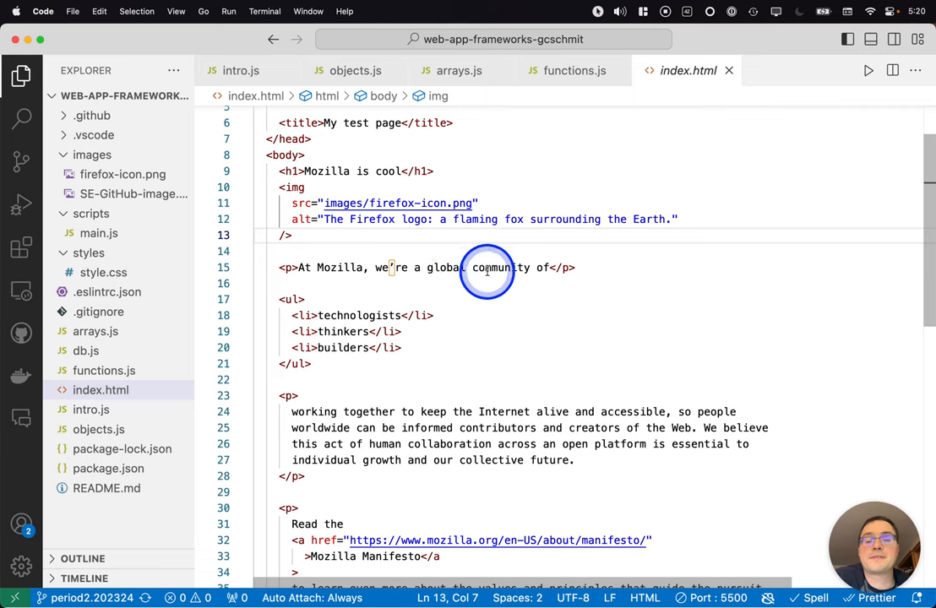
{"action": "mouse_move", "coordinate": [520, 267]}
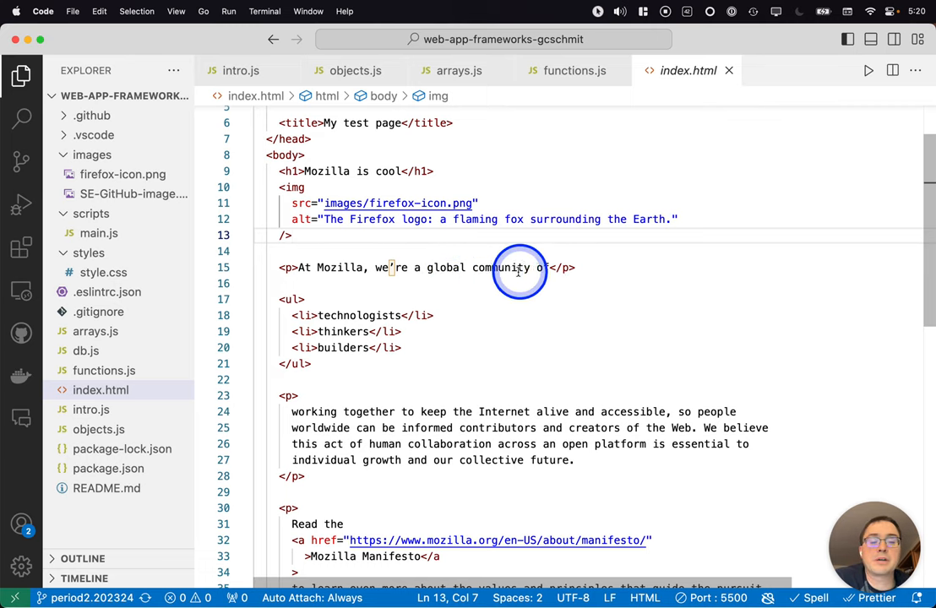
{"action": "left_click", "coordinate": [537, 267]}
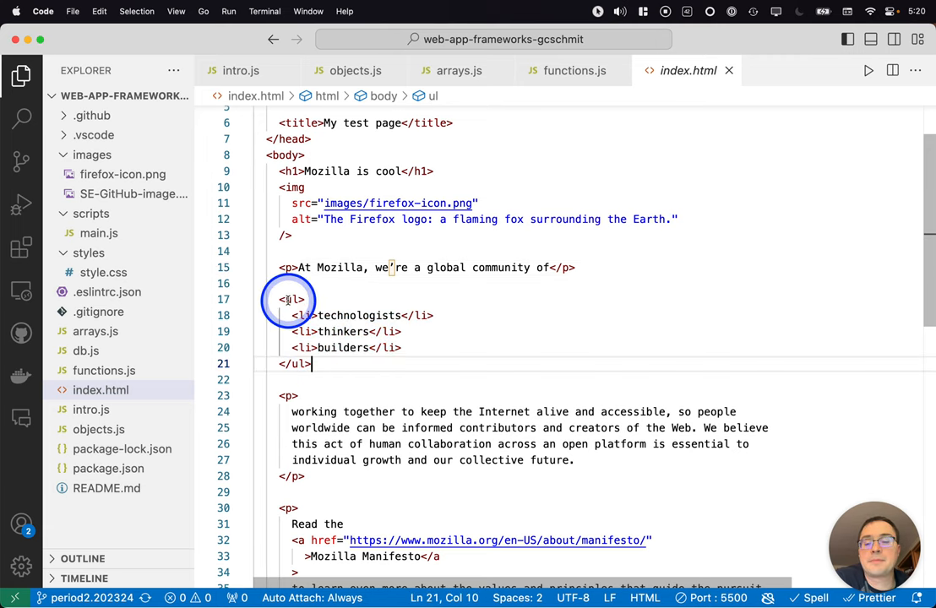
{"action": "mouse_move", "coordinate": [315, 300]}
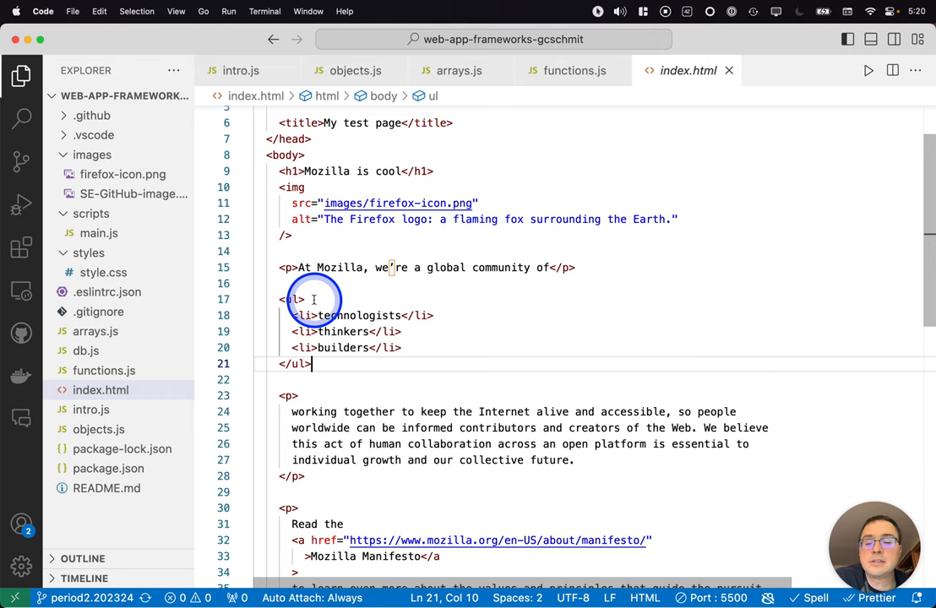
{"action": "mouse_move", "coordinate": [291, 299]}
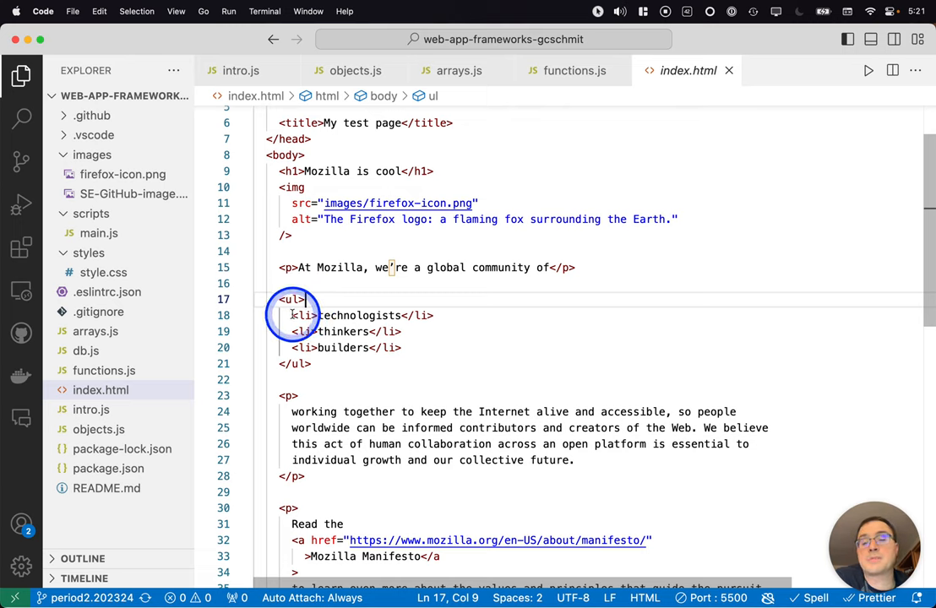
{"action": "left_click", "coordinate": [388, 348]}
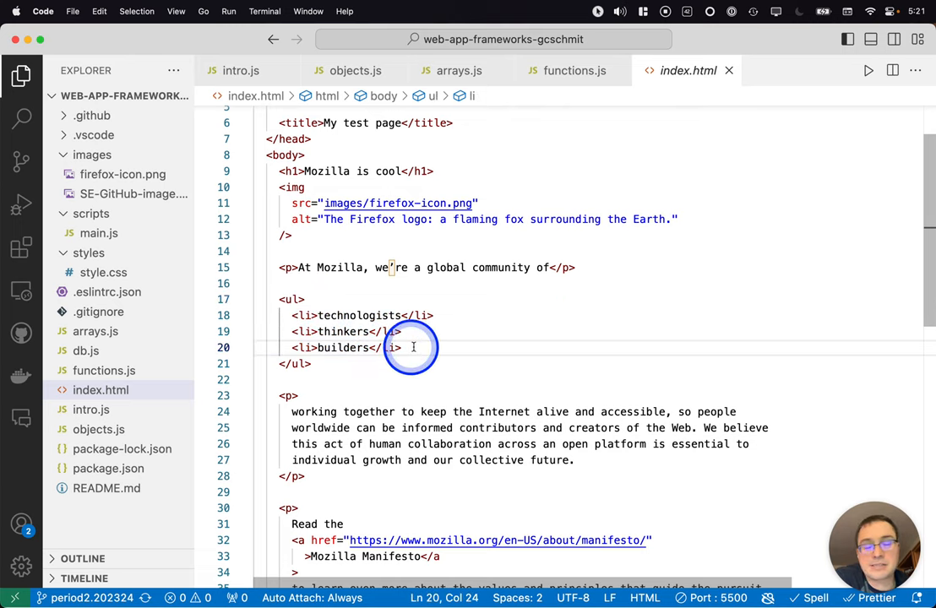
{"action": "mouse_move", "coordinate": [507, 368]}
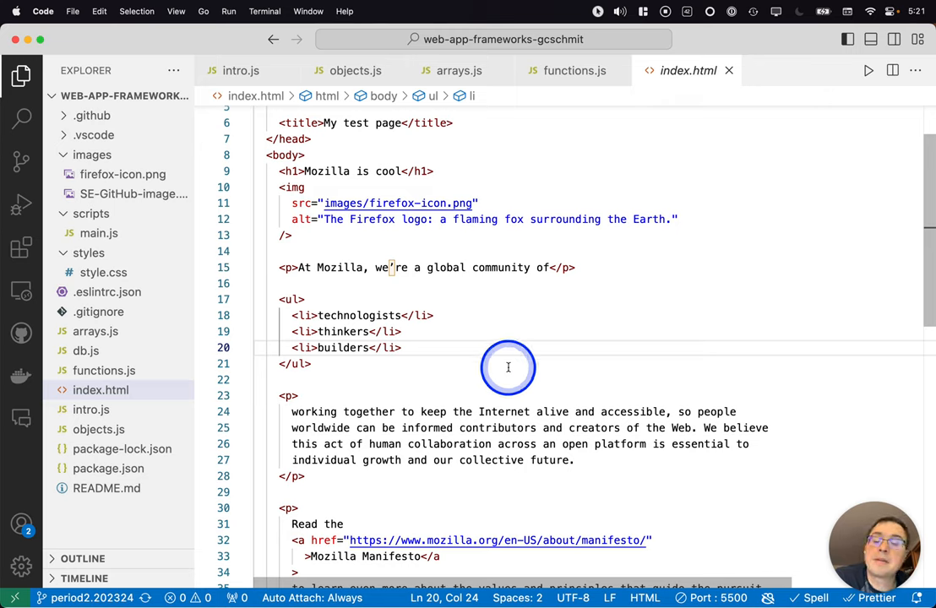
{"action": "mouse_move", "coordinate": [302, 311]}
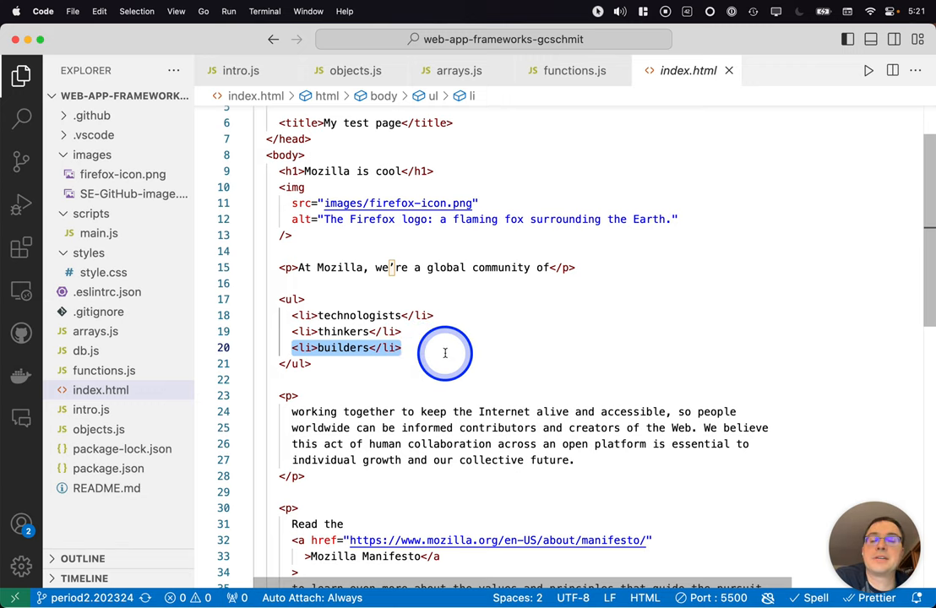
{"action": "left_click", "coordinate": [291, 316]}
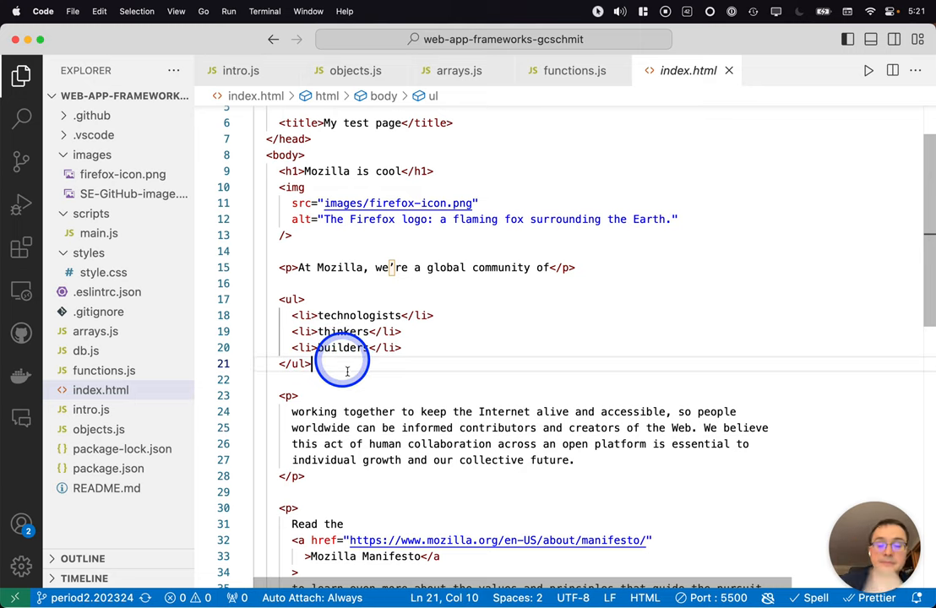
{"action": "scroll", "scroll_direction": "down", "scroll_amount": 3}
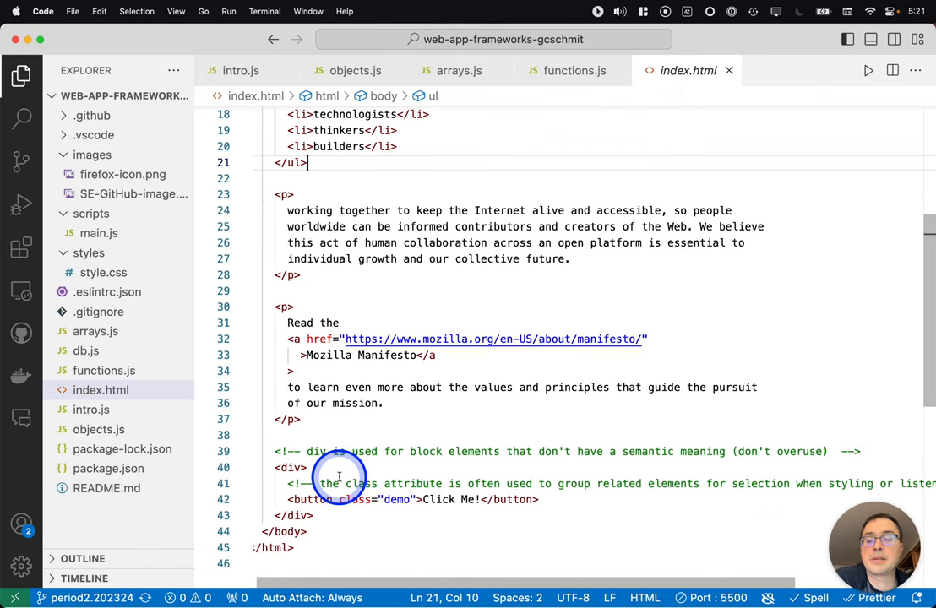
{"action": "mouse_move", "coordinate": [312, 338]}
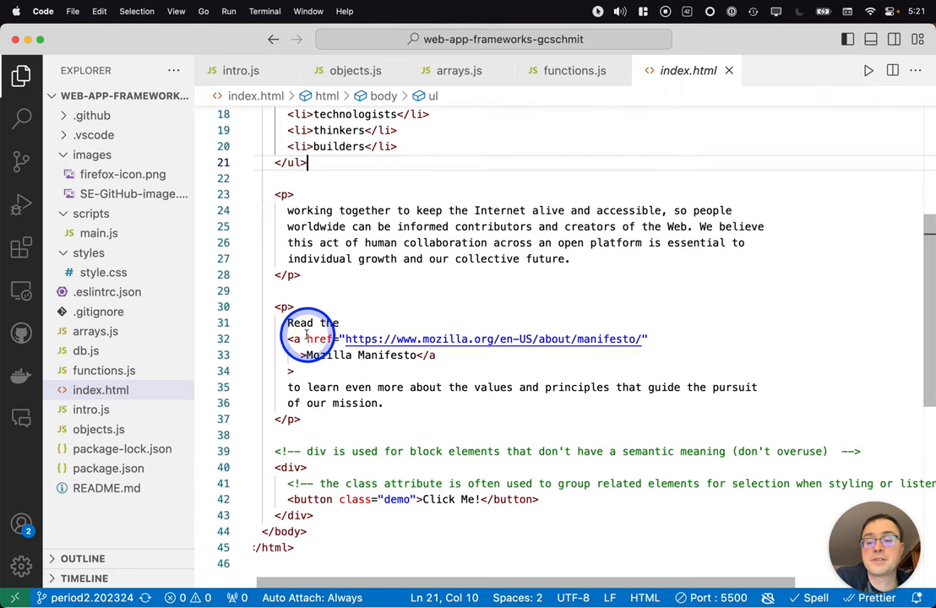
{"action": "mouse_move", "coordinate": [294, 338]}
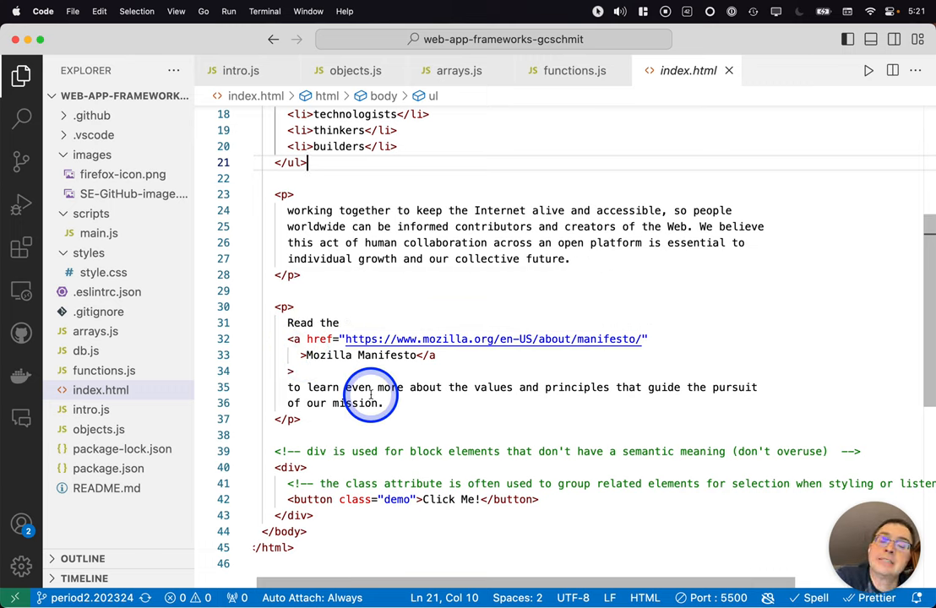
{"action": "mouse_move", "coordinate": [284, 345]}
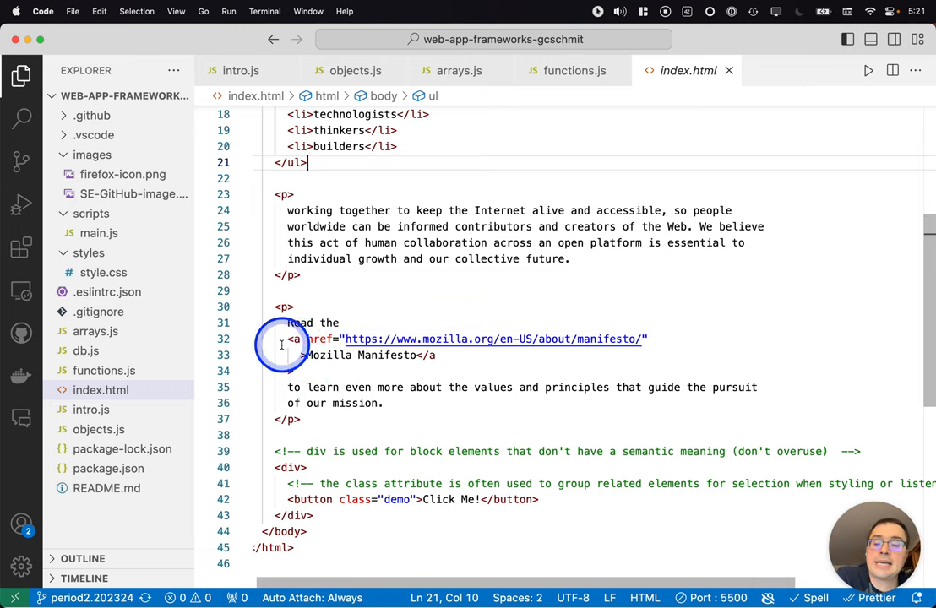
{"action": "mouse_move", "coordinate": [321, 338]}
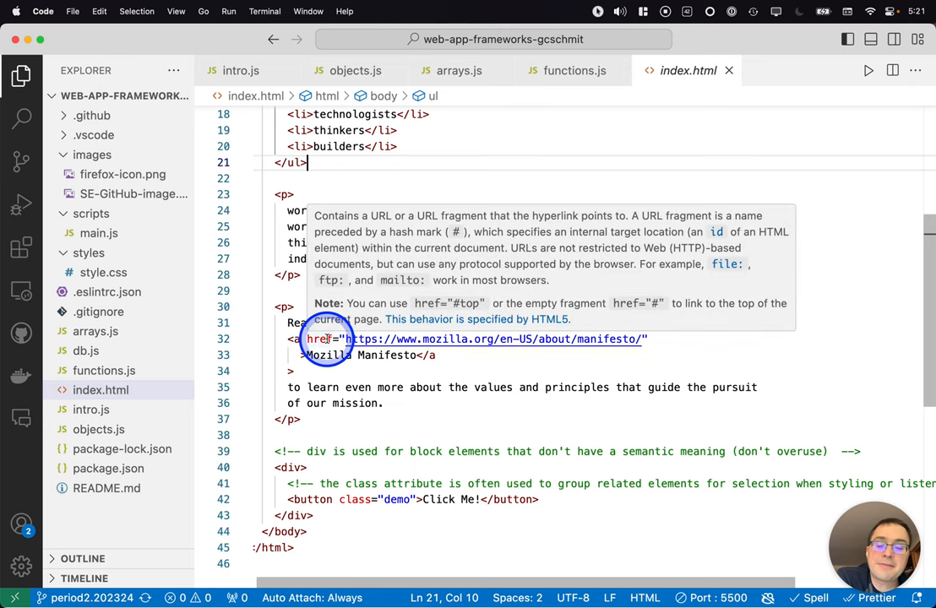
{"action": "mouse_move", "coordinate": [319, 338]}
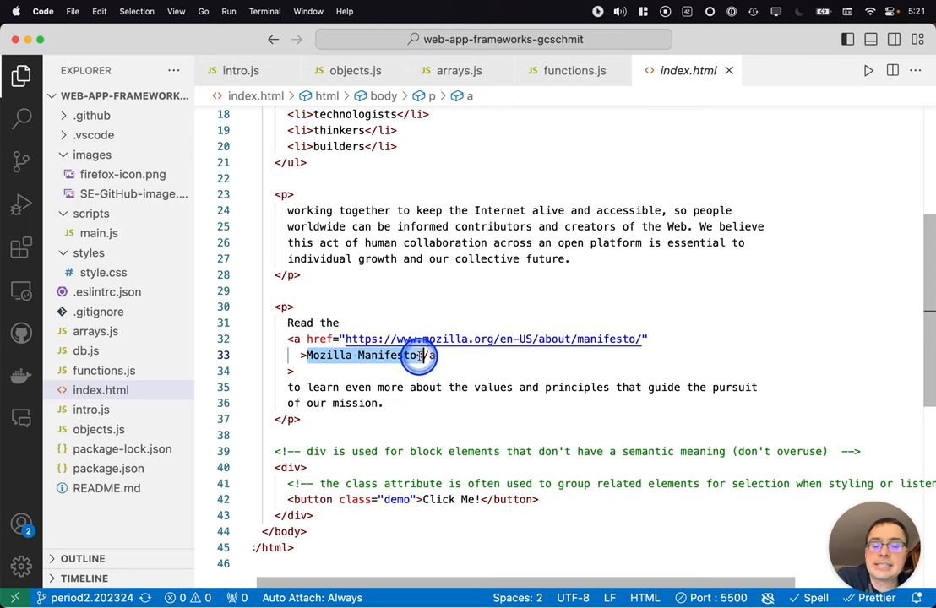
{"action": "mouse_move", "coordinate": [419, 422]}
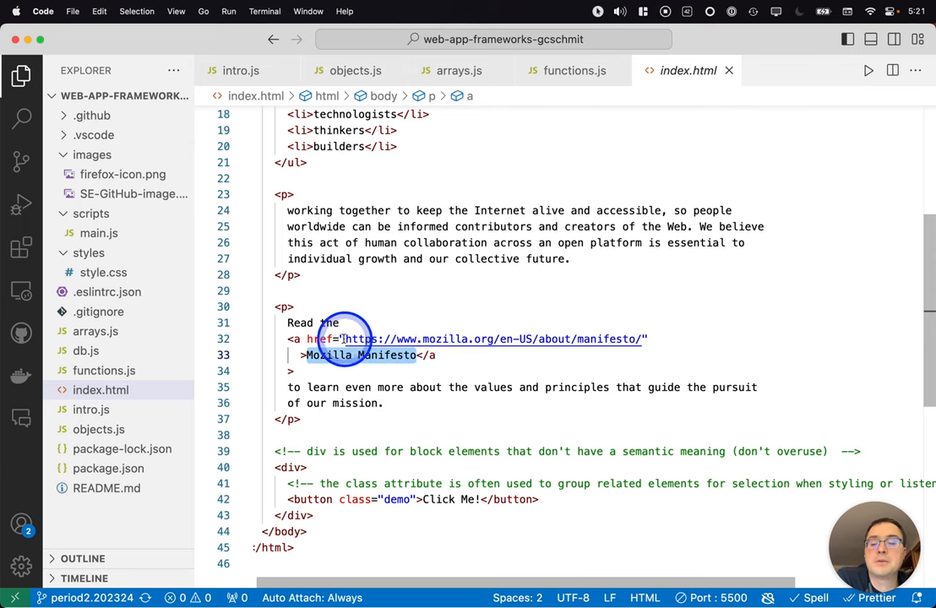
{"action": "mouse_move", "coordinate": [439, 341]}
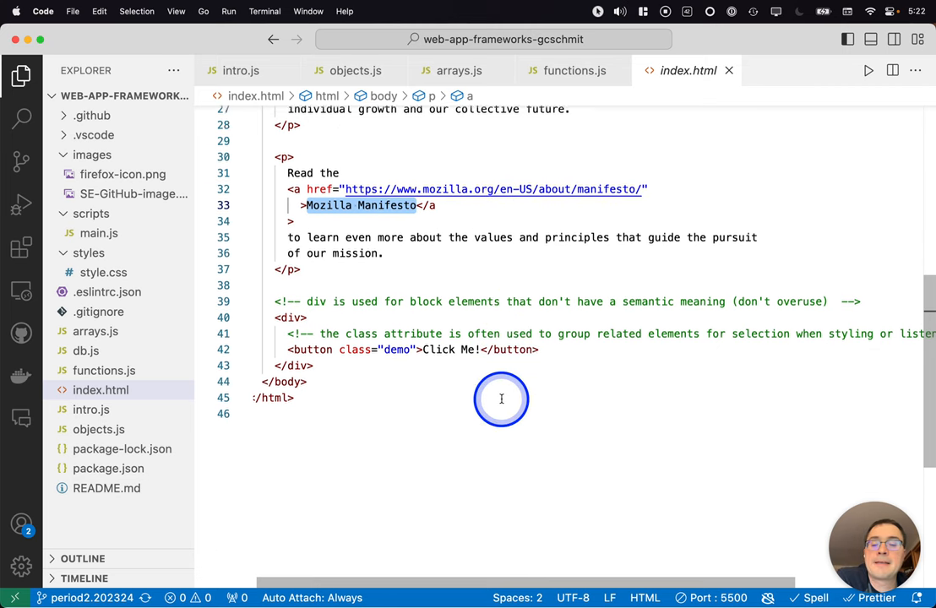
{"action": "scroll", "scroll_direction": "up", "scroll_amount": 3}
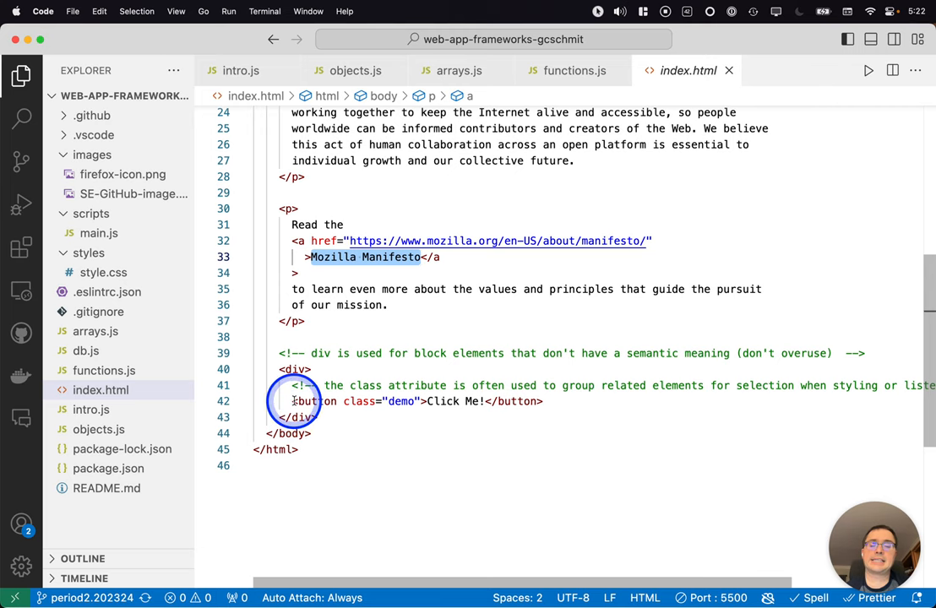
{"action": "left_click", "coordinate": [544, 402]}
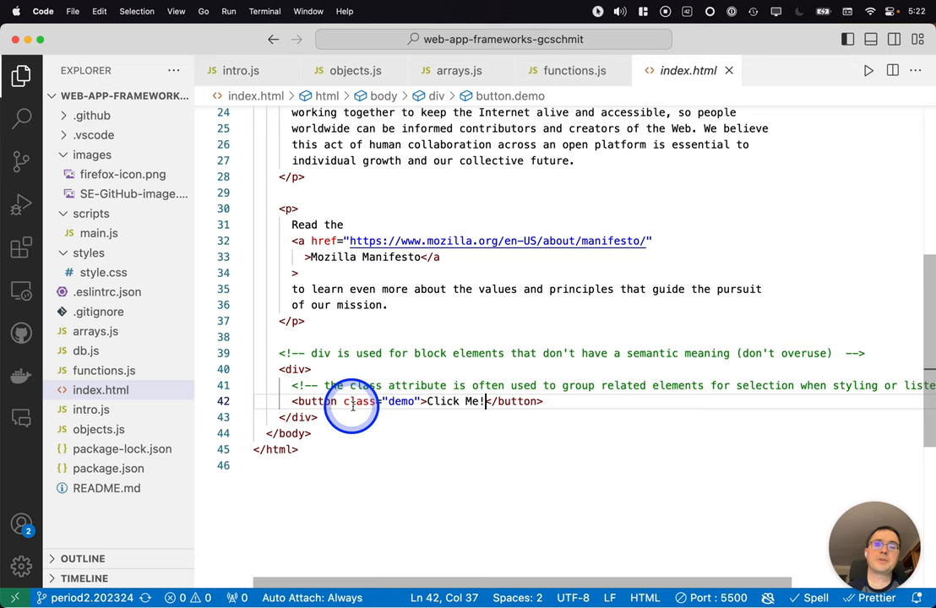
{"action": "mouse_move", "coordinate": [380, 436]}
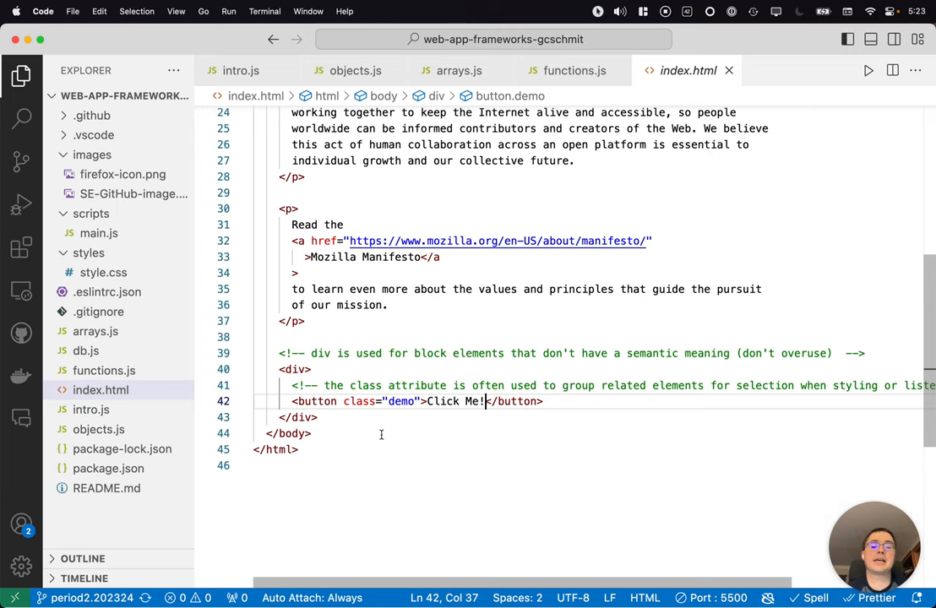
{"action": "scroll", "scroll_direction": "right", "scroll_amount": 3}
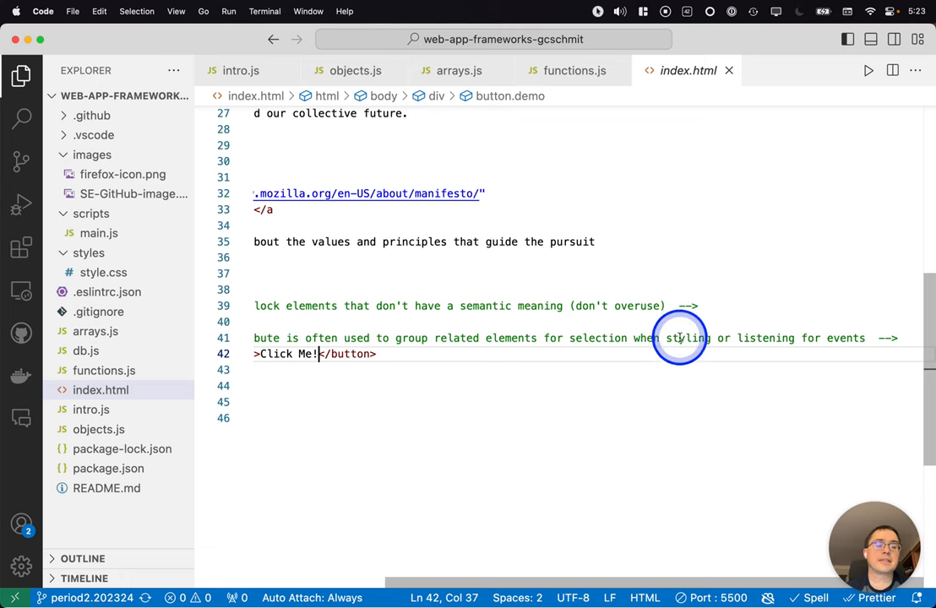
{"action": "mouse_move", "coordinate": [686, 432]}
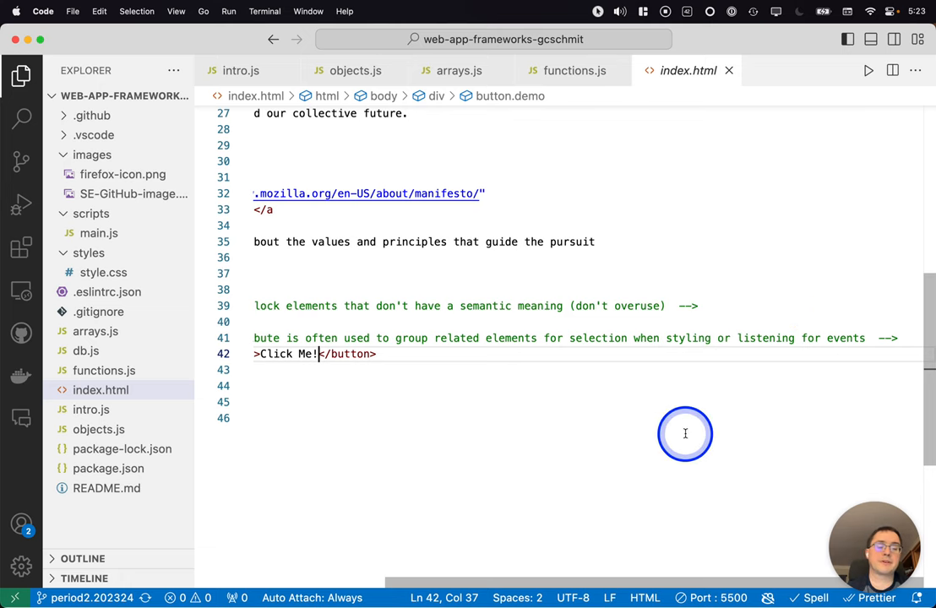
{"action": "mouse_move", "coordinate": [747, 316]}
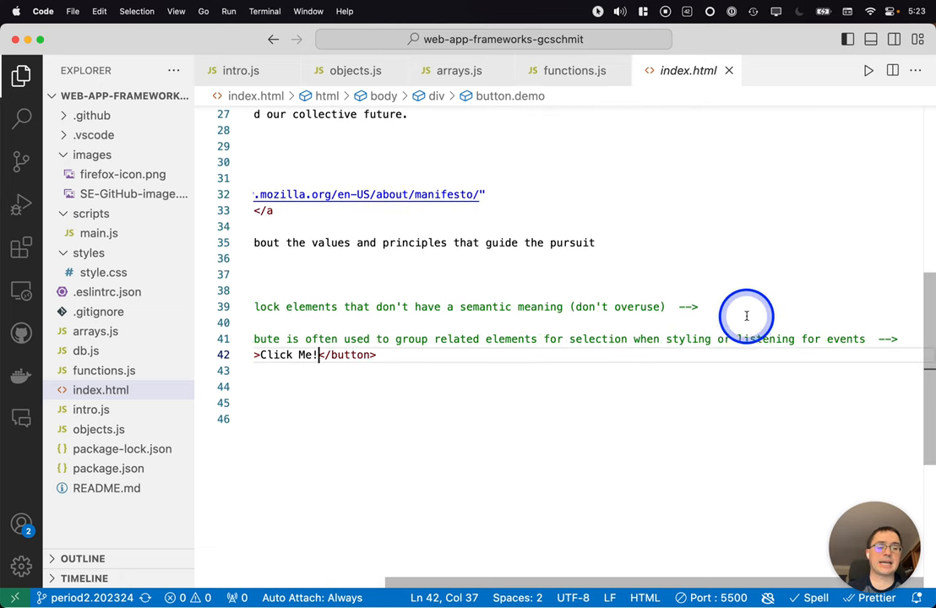
{"action": "mouse_move", "coordinate": [747, 340]}
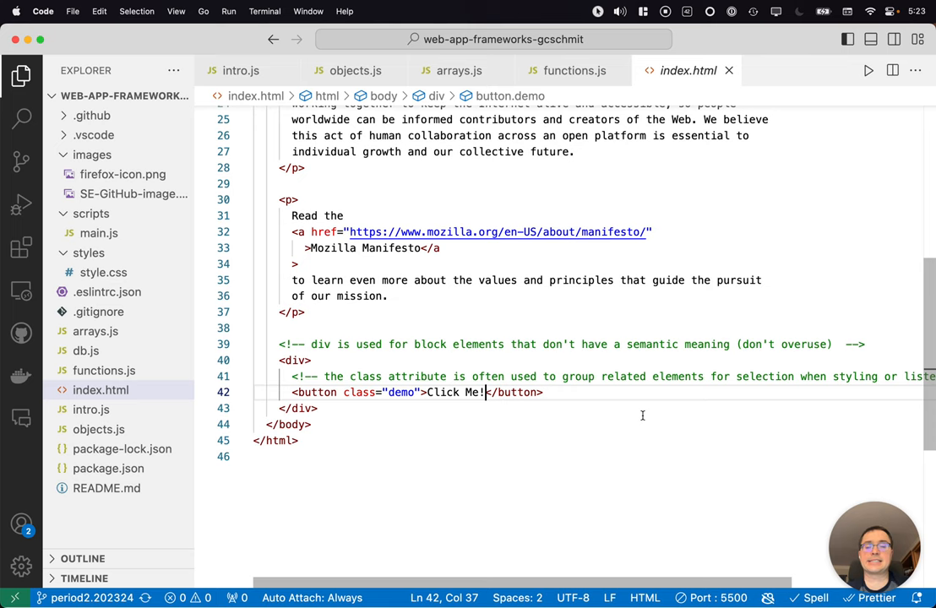
{"action": "scroll", "scroll_direction": "up", "scroll_amount": 3}
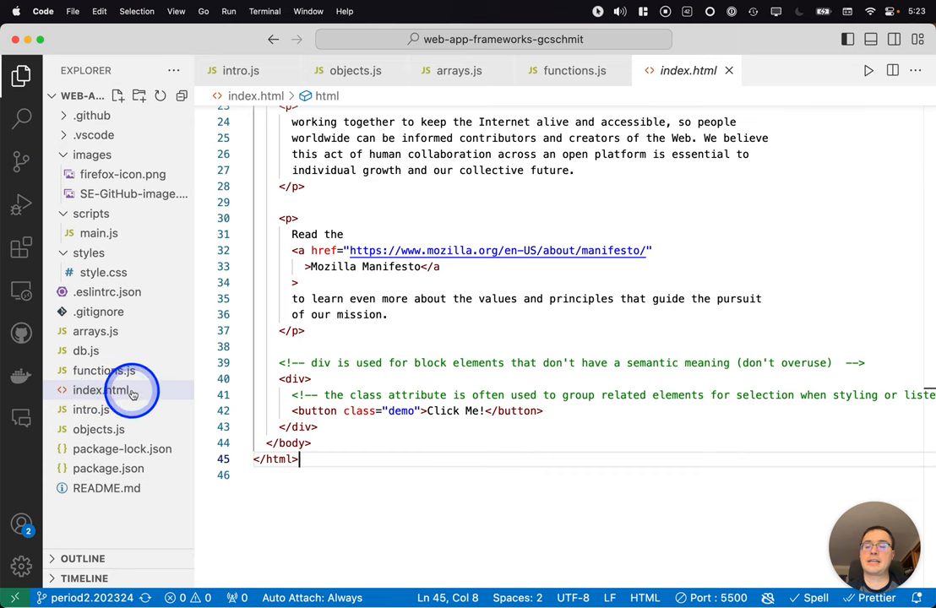
Bring up the Explorer context menu for index.html to reach 'Open with Live Server'
{"action": "right_click", "coordinate": [91, 389]}
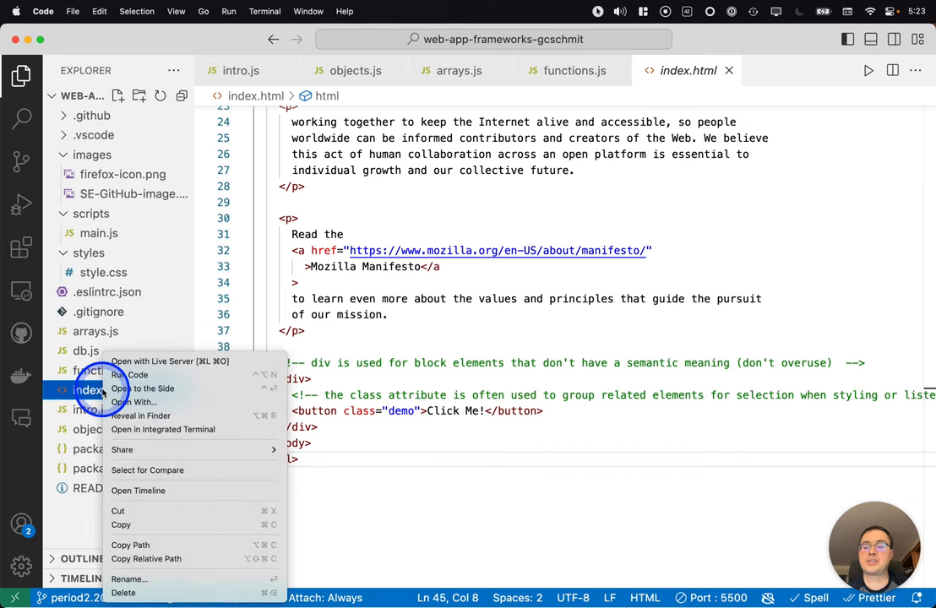
{"action": "mouse_move", "coordinate": [177, 361]}
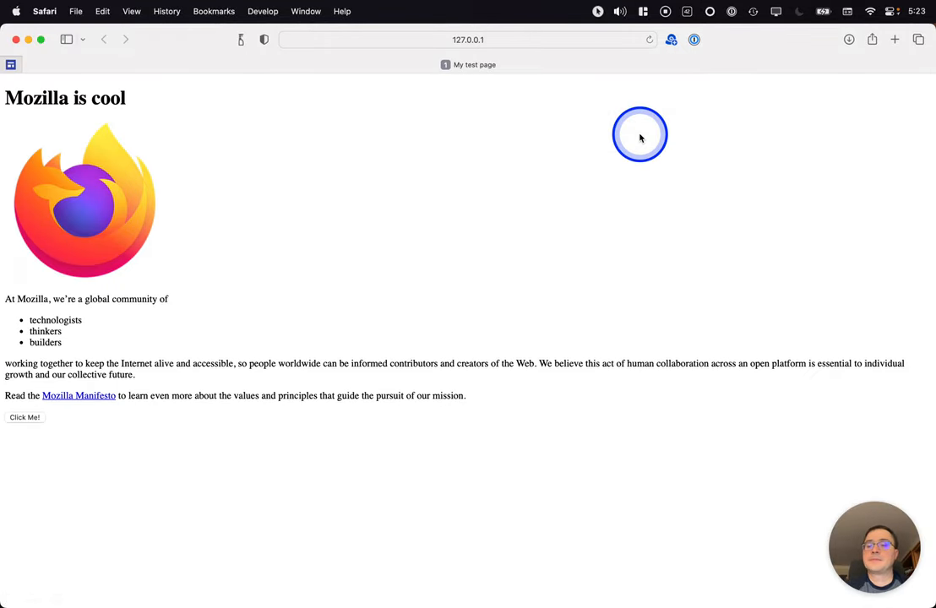
{"action": "mouse_move", "coordinate": [173, 101]}
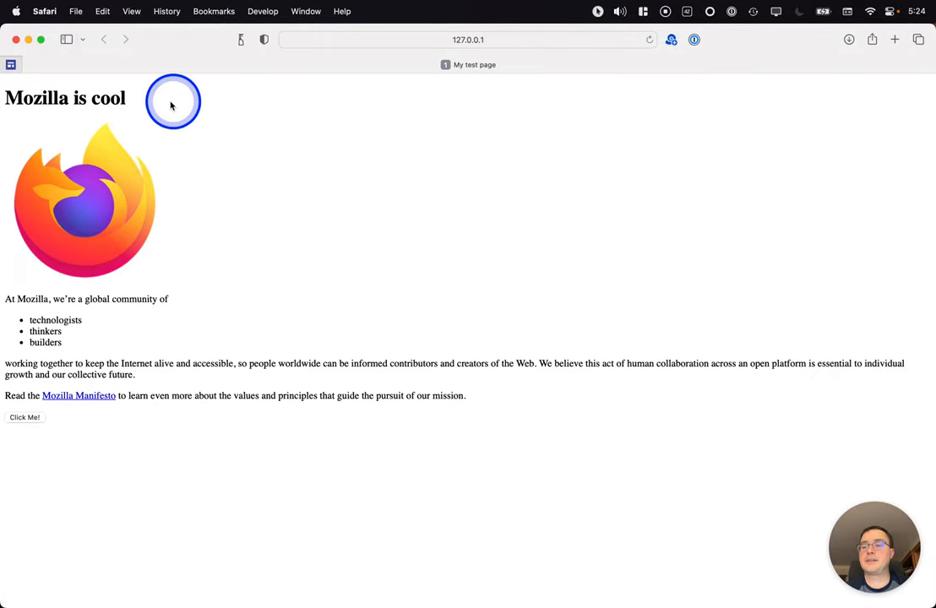
{"action": "mouse_move", "coordinate": [96, 344]}
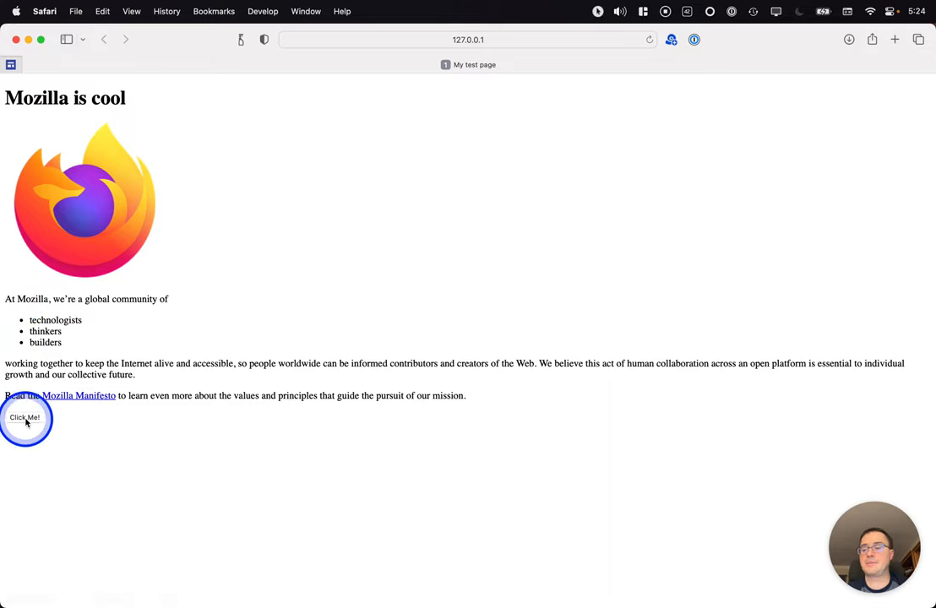
{"action": "mouse_move", "coordinate": [269, 438]}
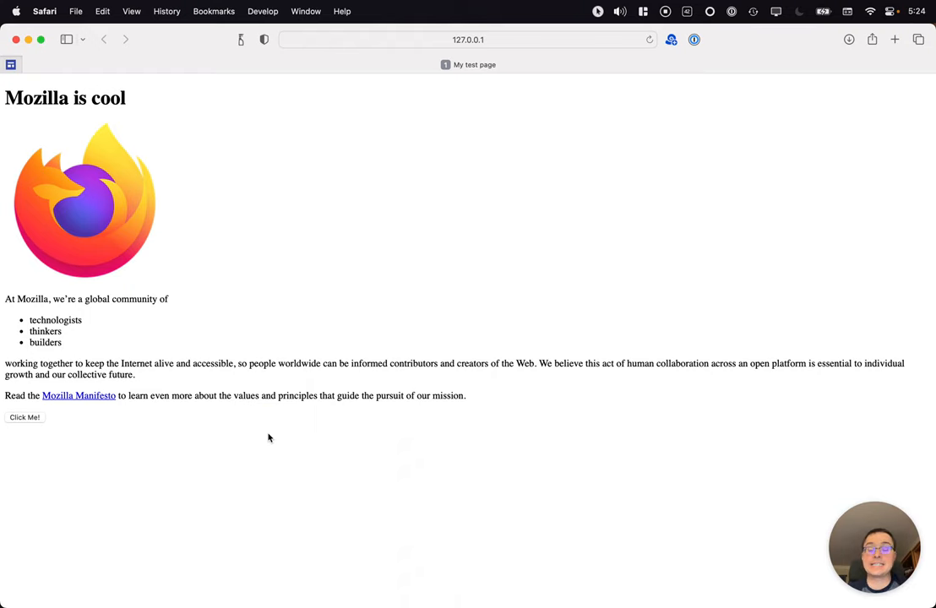
{"action": "left_click", "coordinate": [294, 327]}
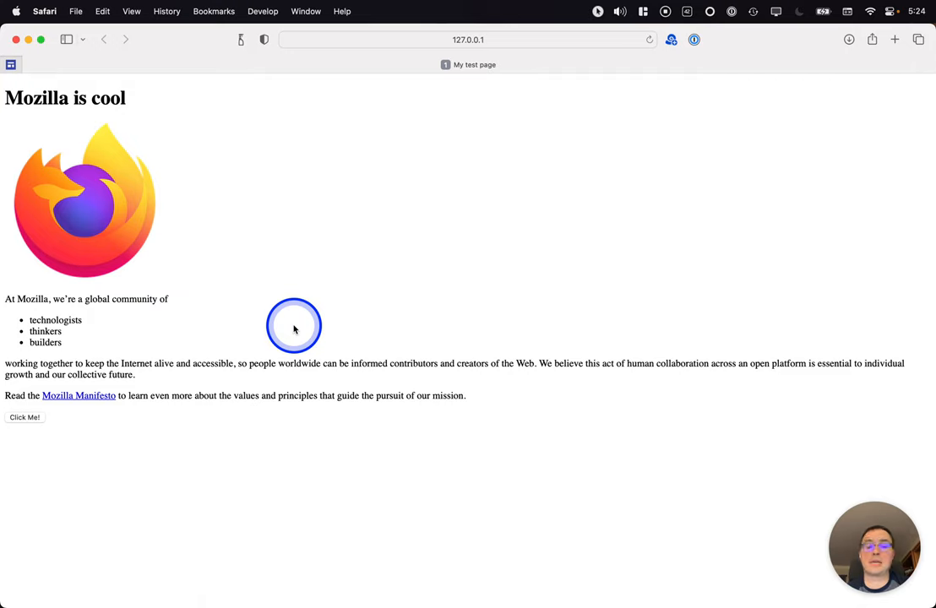